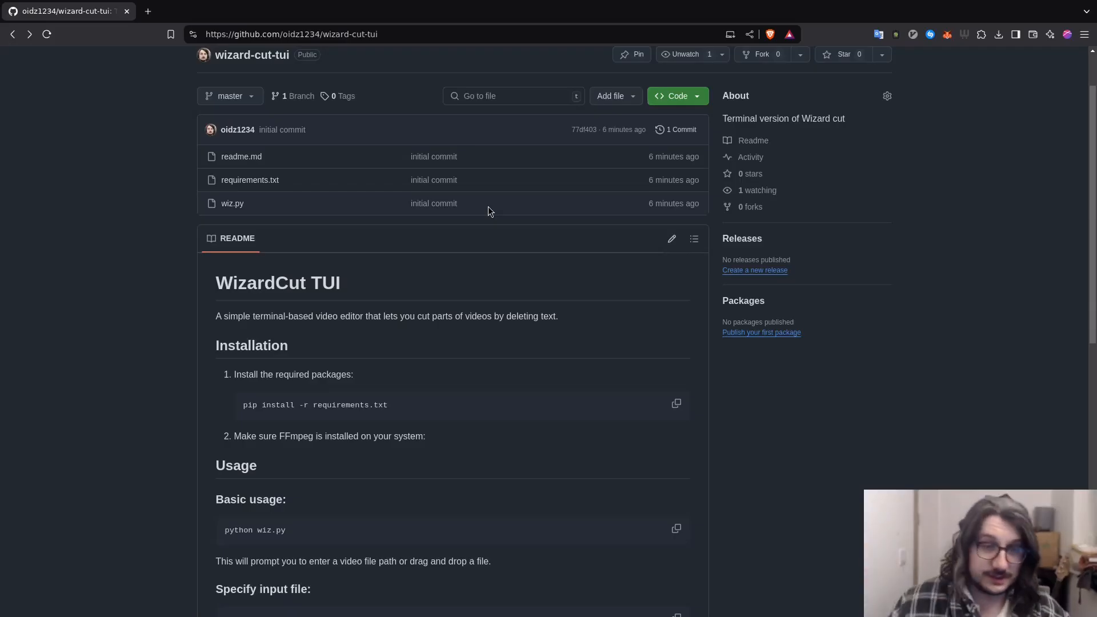
Enter the command python wiz.py at the prompt in the wizard_cut_tui folder
scroll("down", 3)
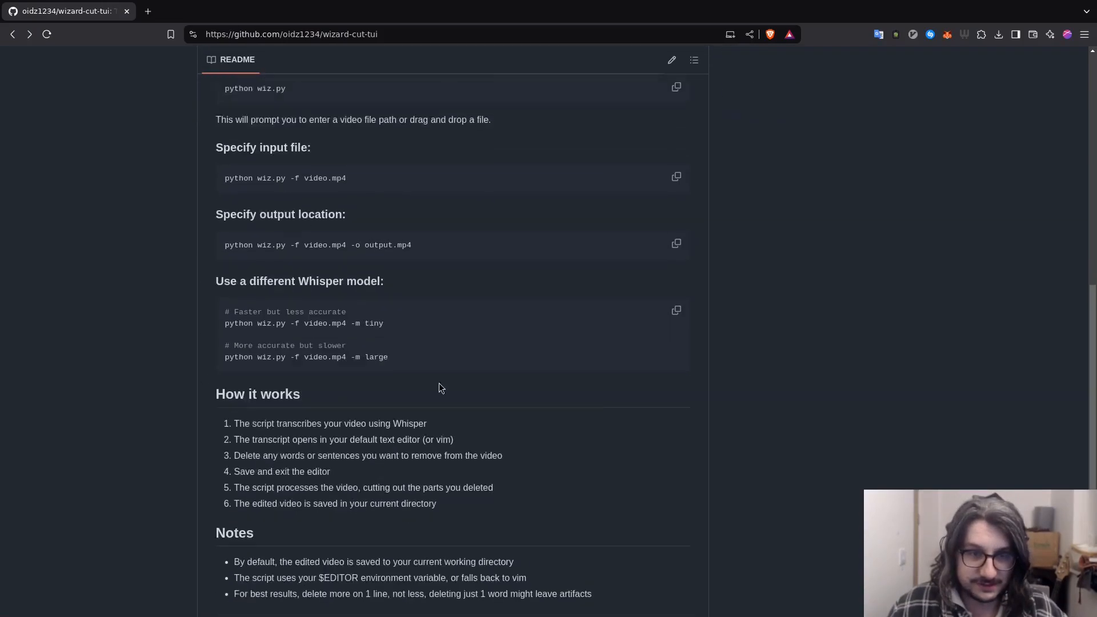
scroll("up", 3)
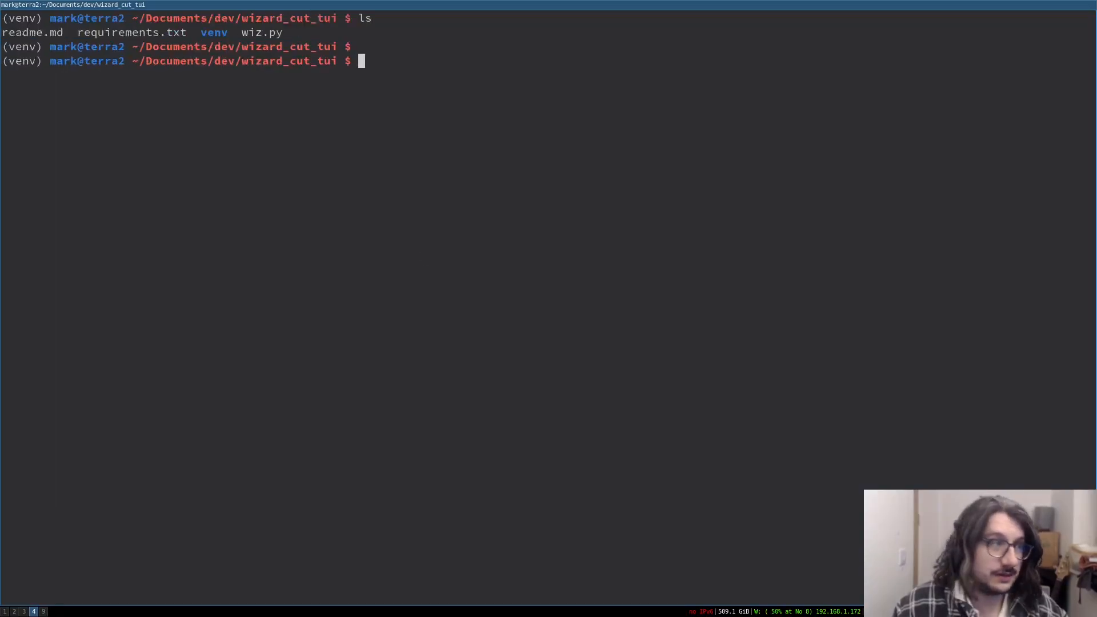
type("python")
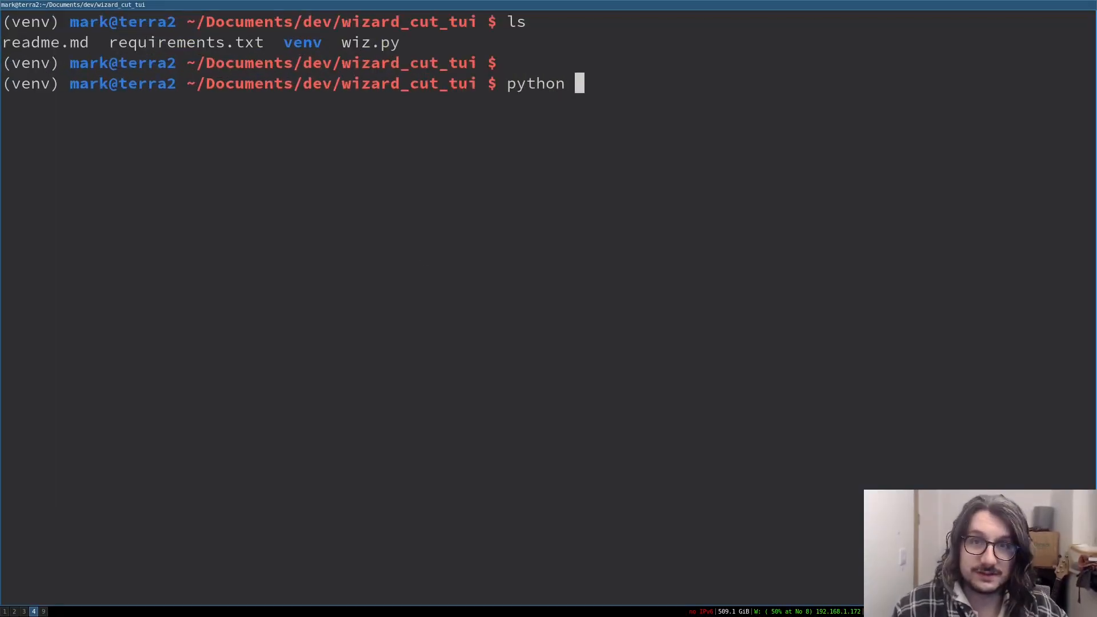
type("wiz.py")
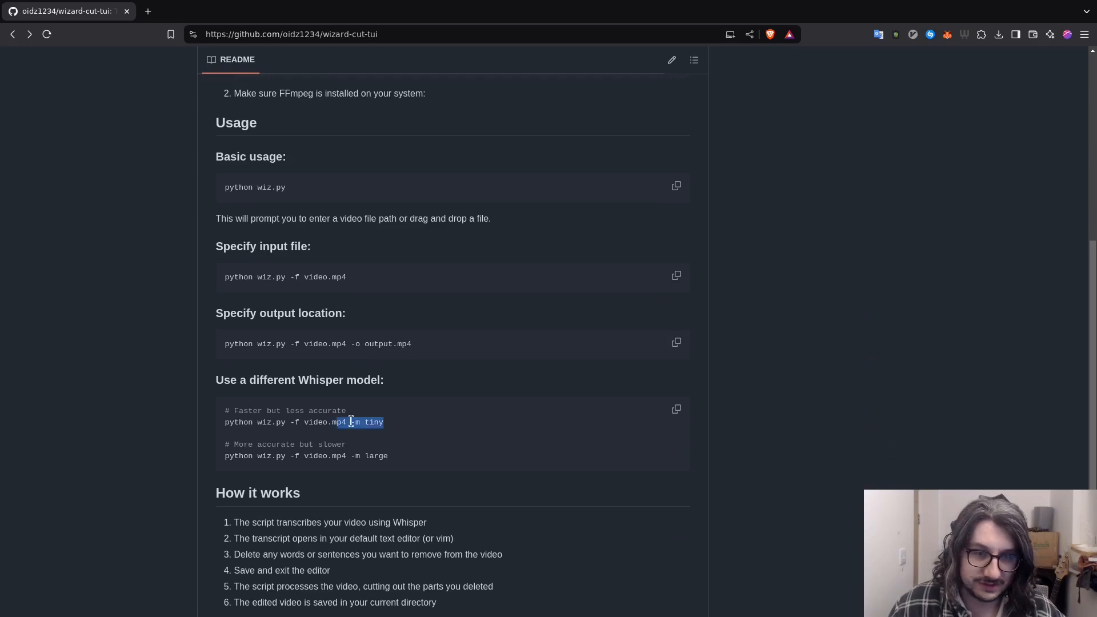
left_click(378, 422)
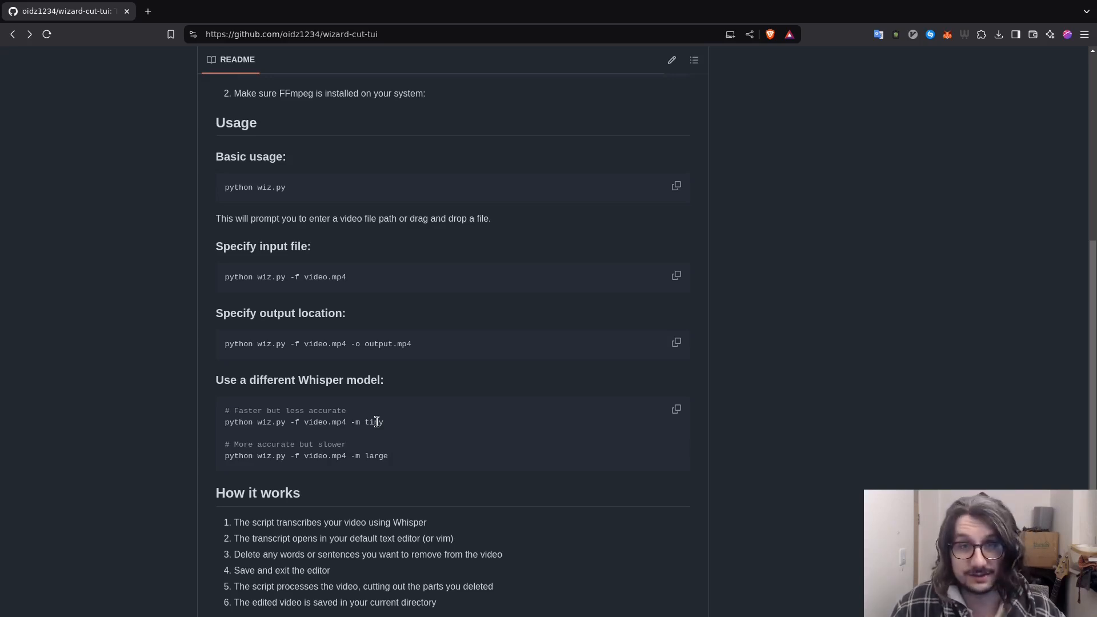
mouse_move(394, 437)
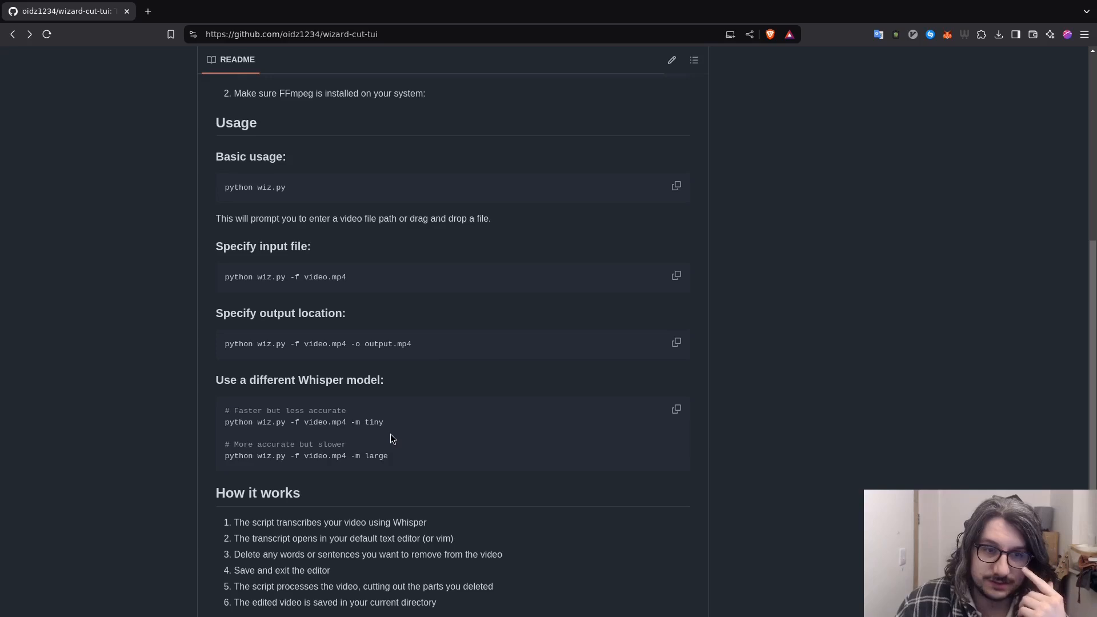
scroll("down", 3)
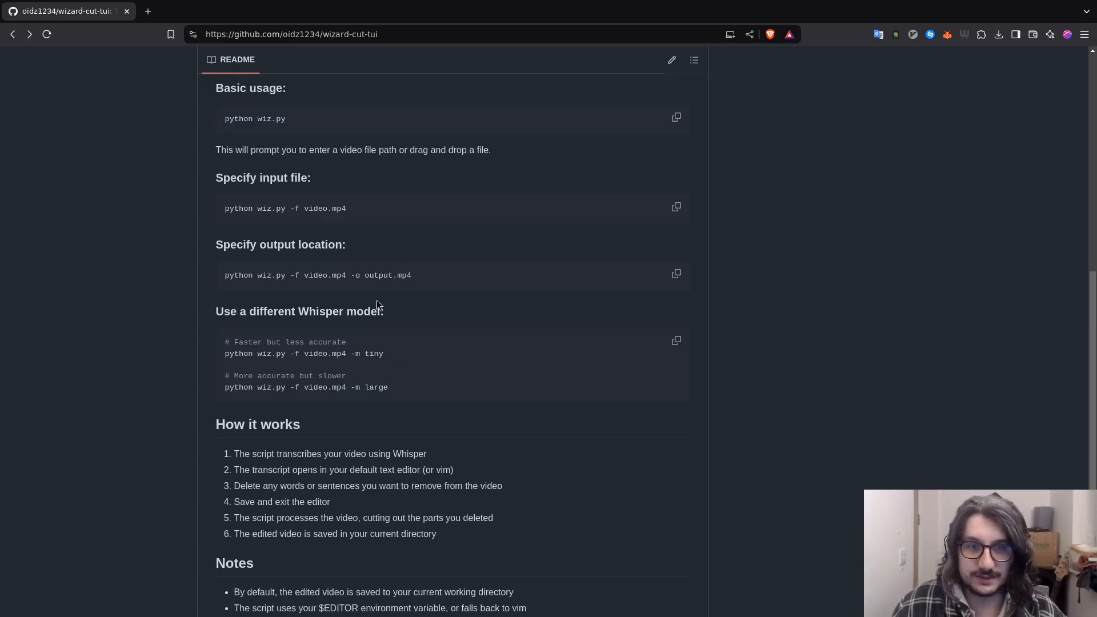
mouse_move(390, 293)
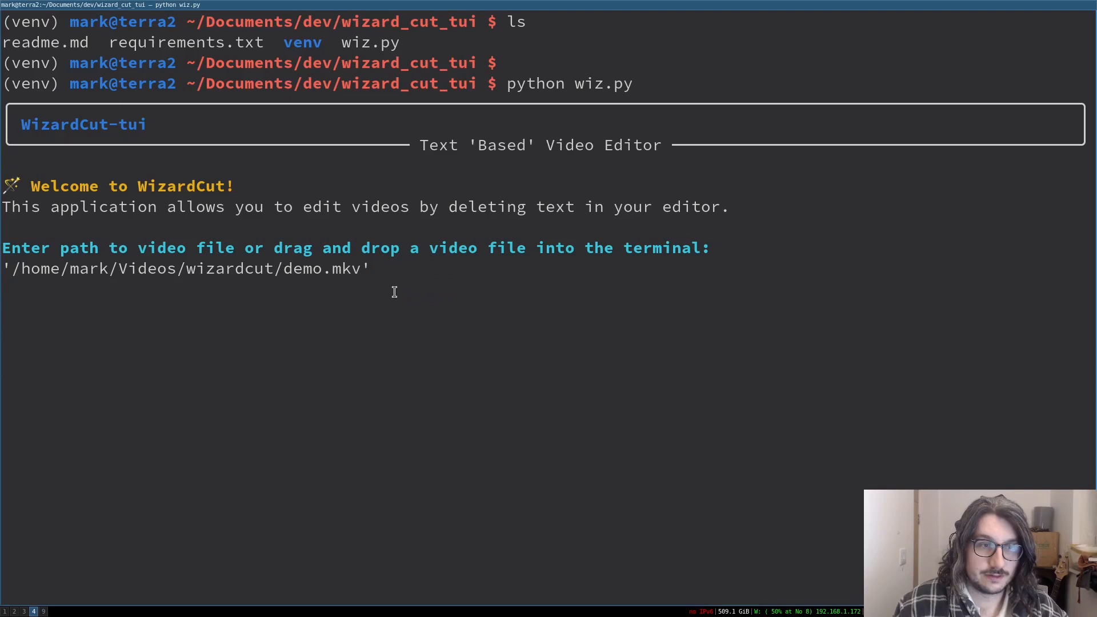
Submit the demo.mkv path so WizardCut begins transcribing the video
key("Return")
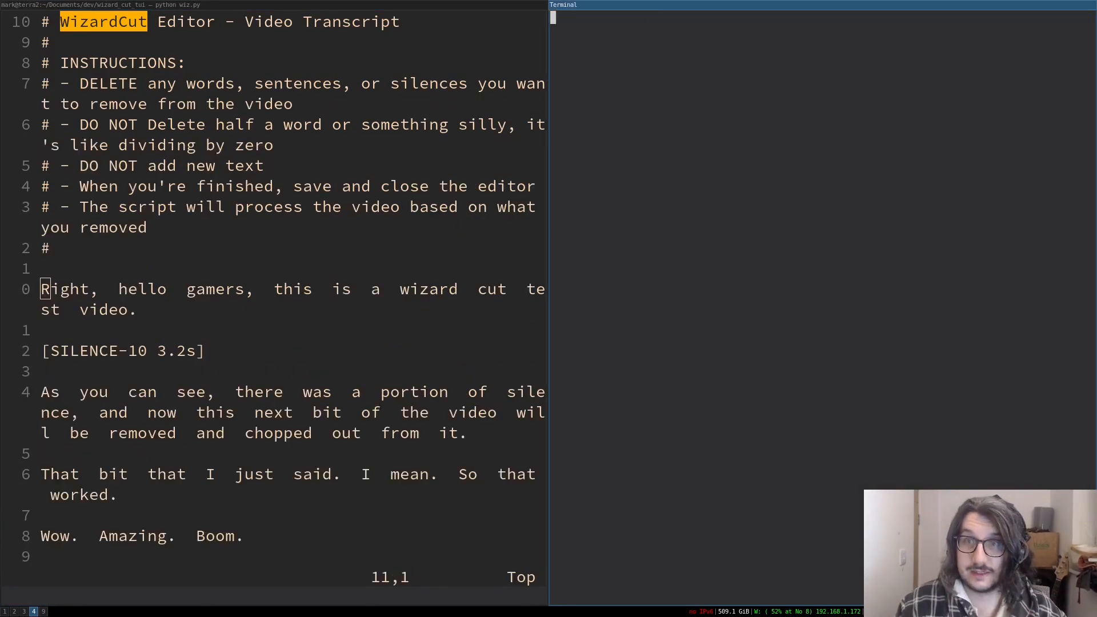
Run echo $EDITOR to confirm vim, then start typing EDITOR=nano
type("echo")
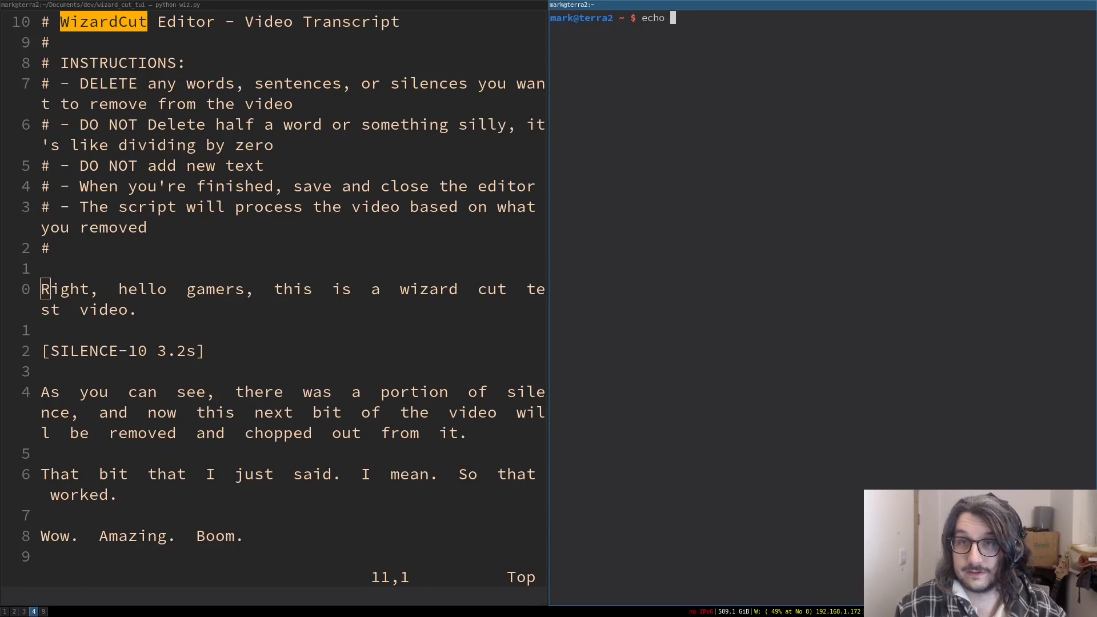
key("Return")
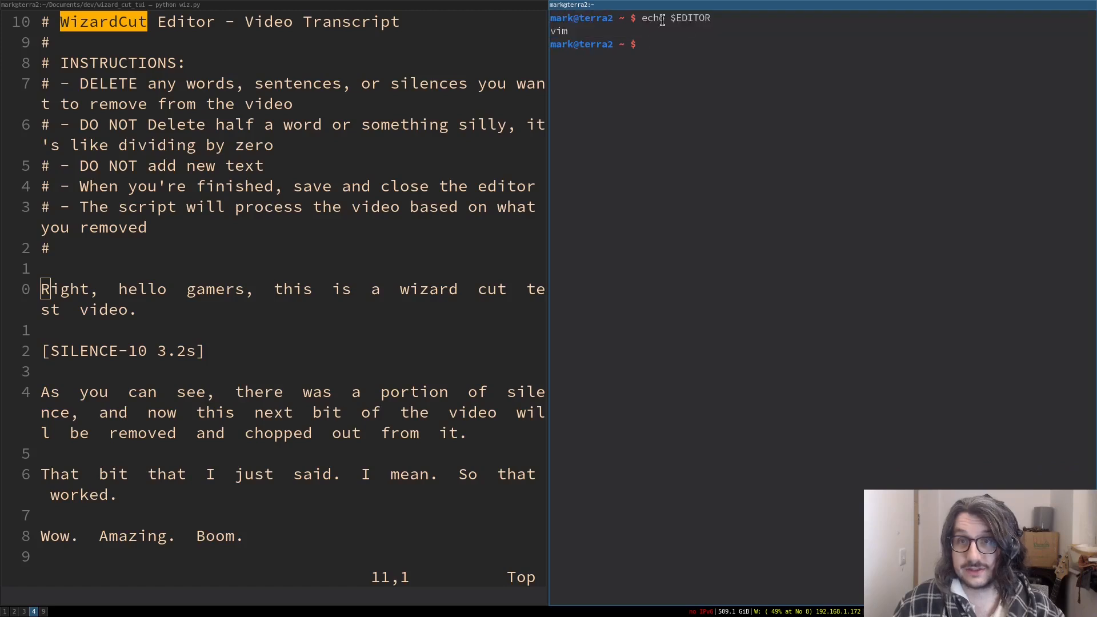
type("EDI")
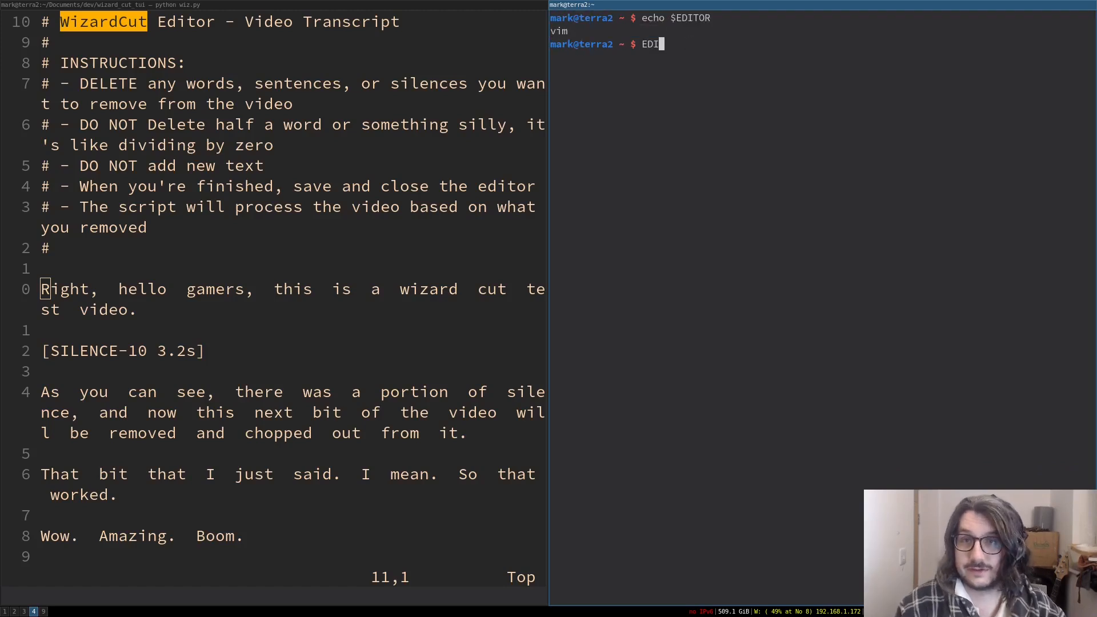
type("TOR=nano")
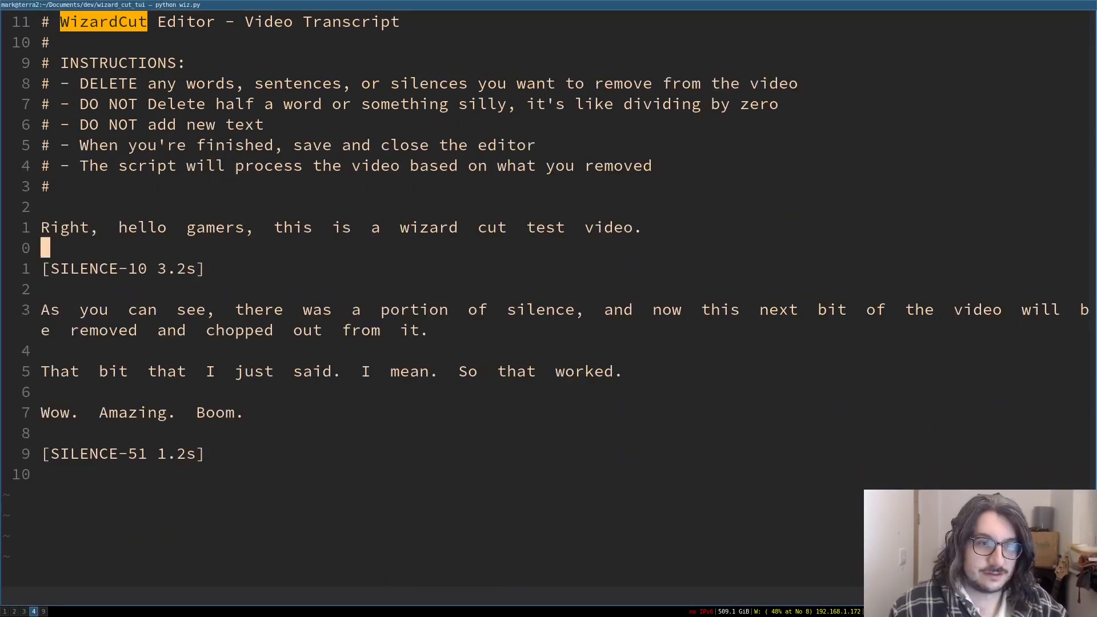
Delete the unwanted words and the 'That bit that I just said' line from the transcript
key("dd")
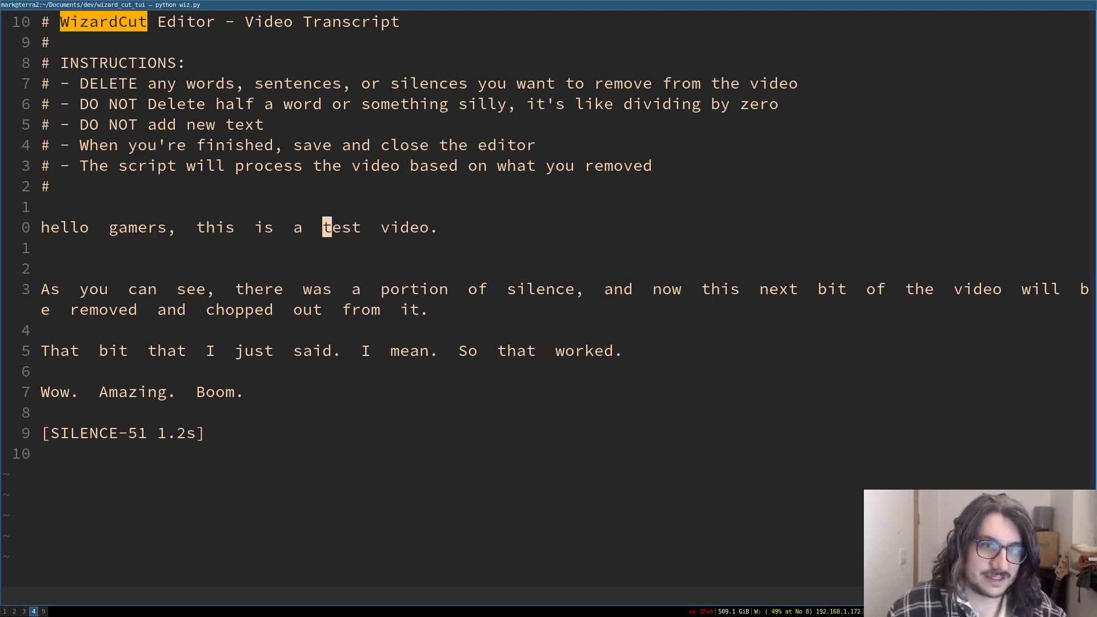
key("b")
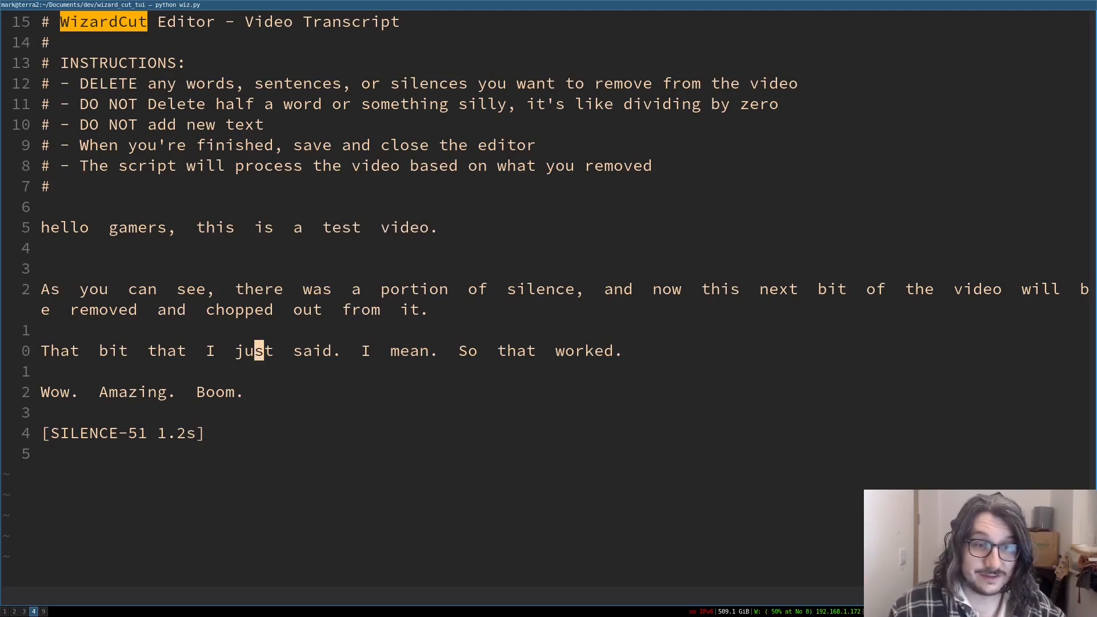
key("d")
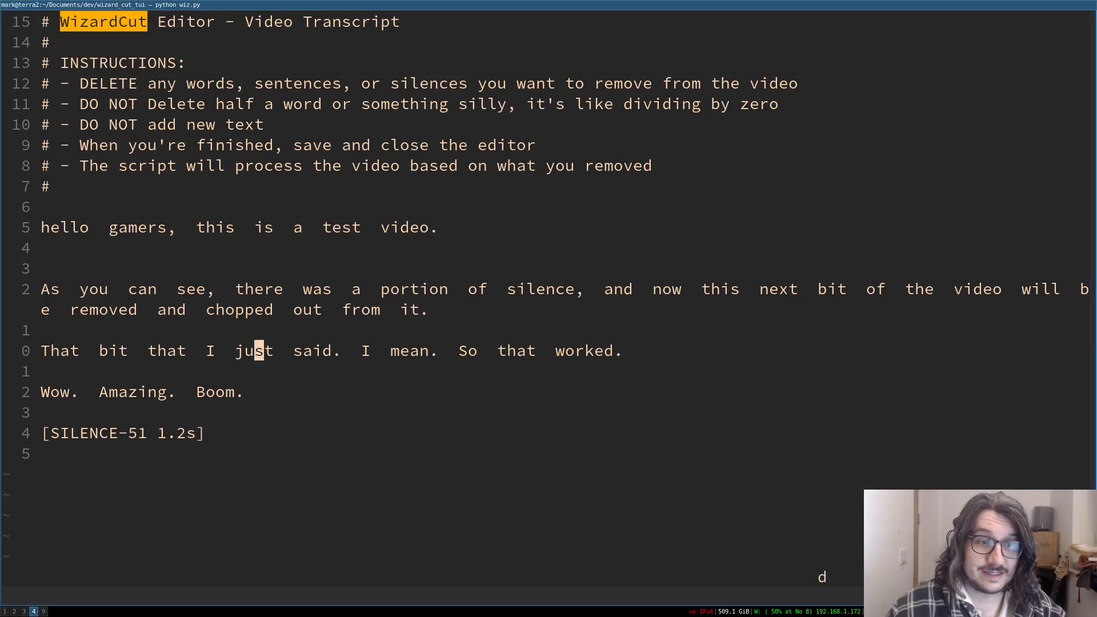
key("d")
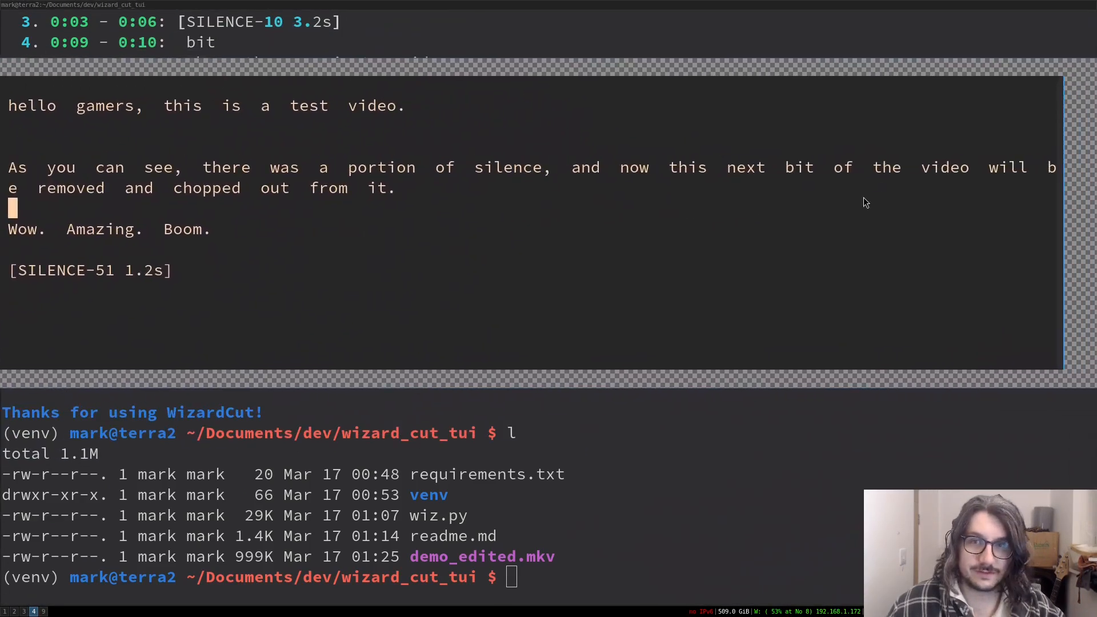
Enter mpv demo_edited.mkv to play the rendered cut video
type("mpv demo_edited.mkv")
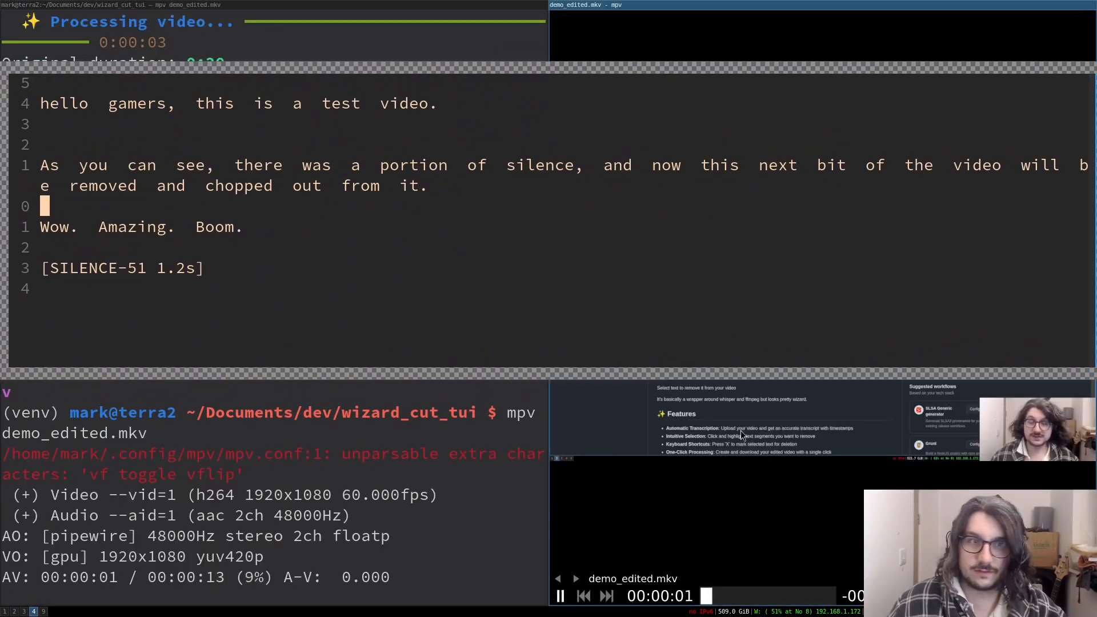
Pause demo_edited.mkv and rewind slightly to around the two-second mark
left_click(559, 595)
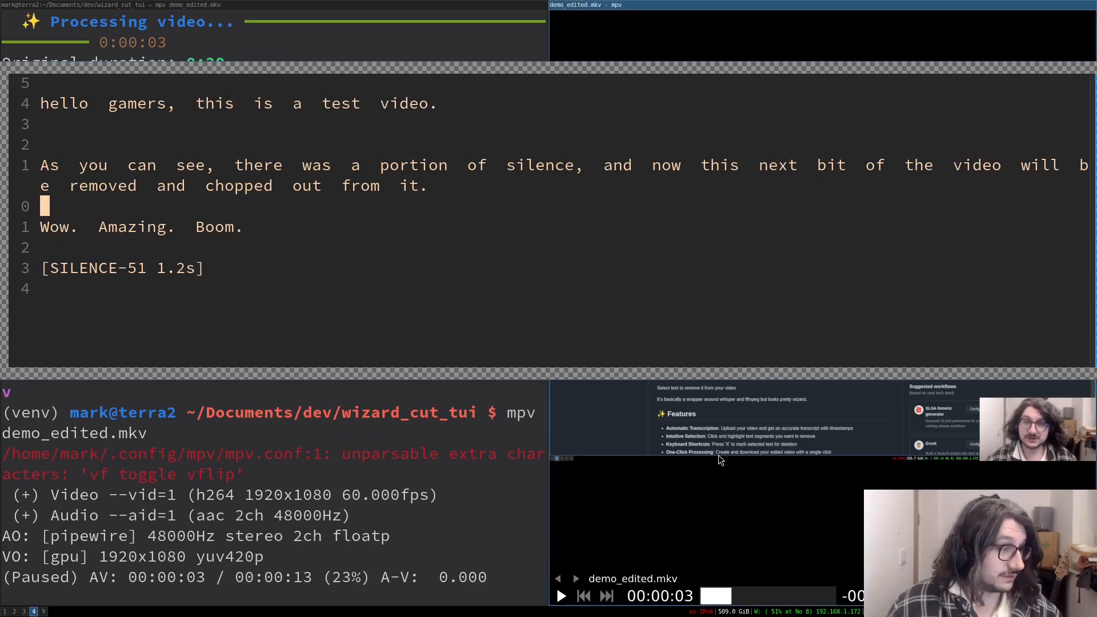
left_click(560, 595)
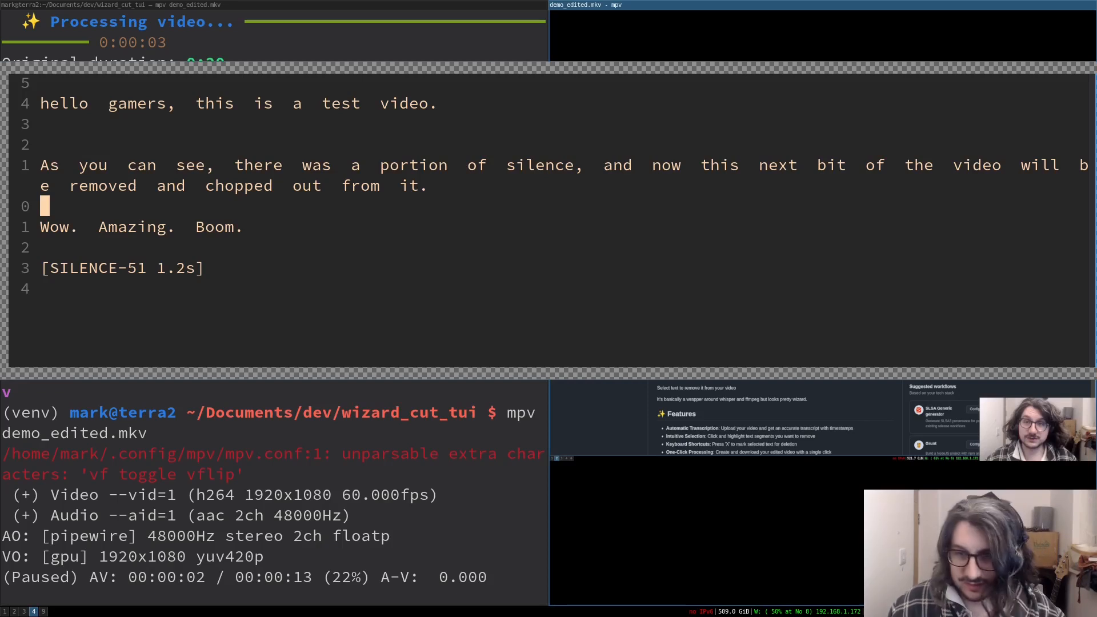
mouse_move(681, 469)
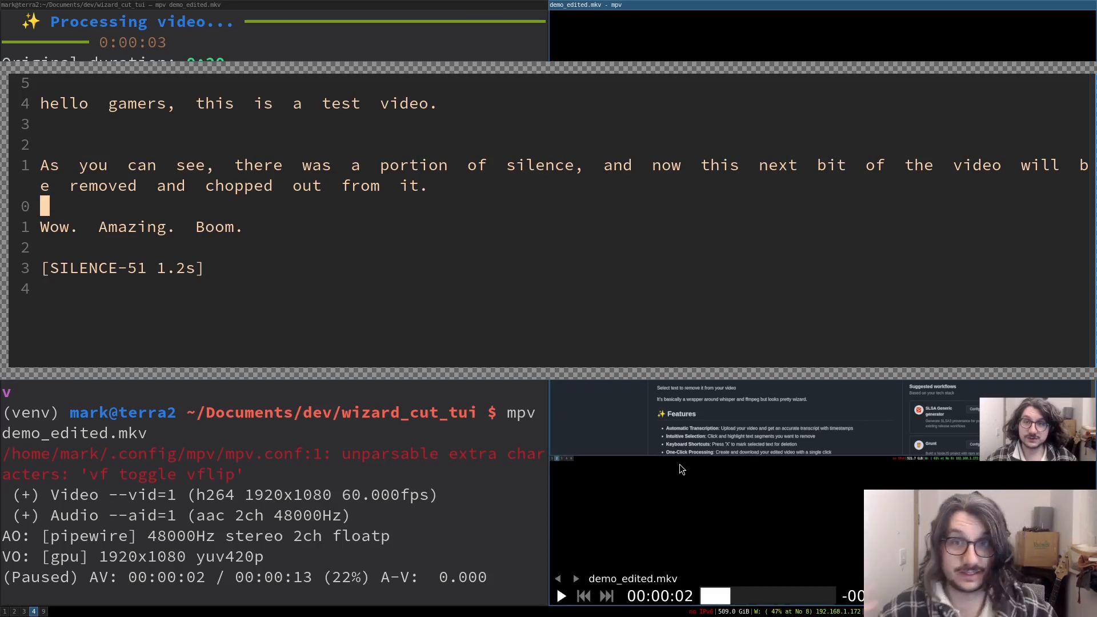